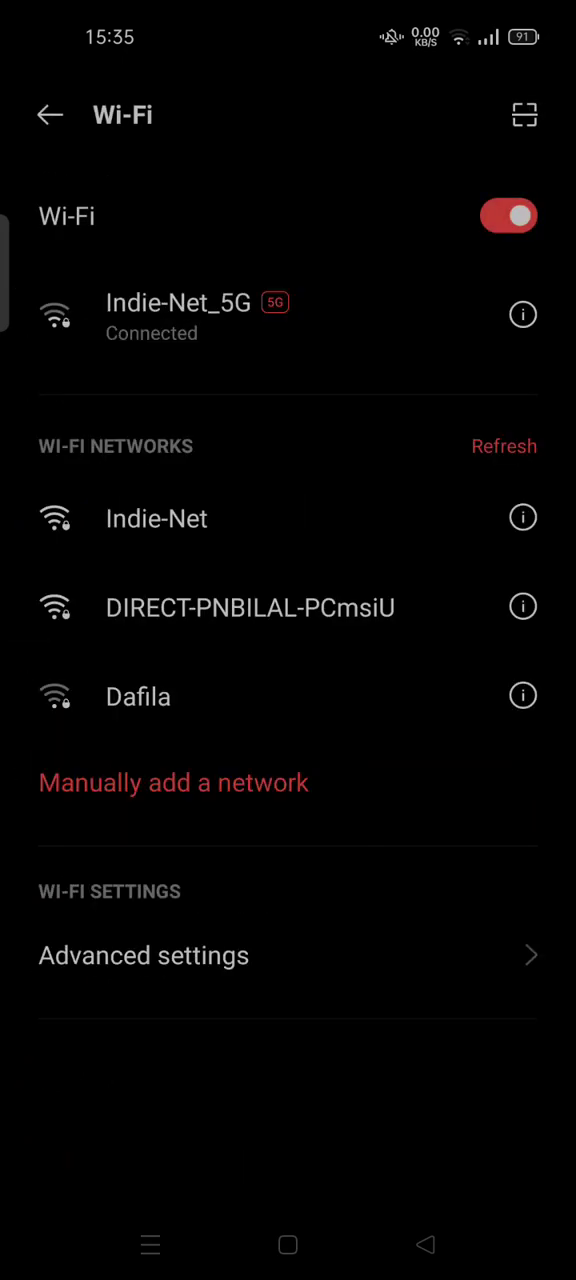
- View Indie-Net_5G network details and bring up the IP settings choices
{"action": "left_click", "coordinate": [522, 314]}
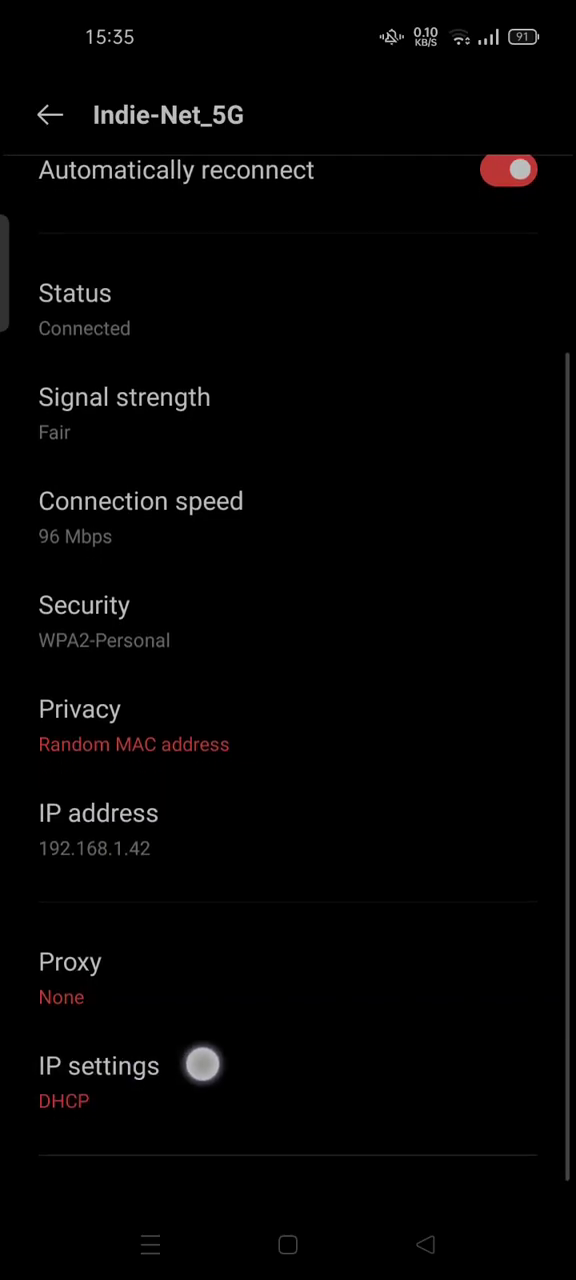
{"action": "left_click", "coordinate": [100, 1066]}
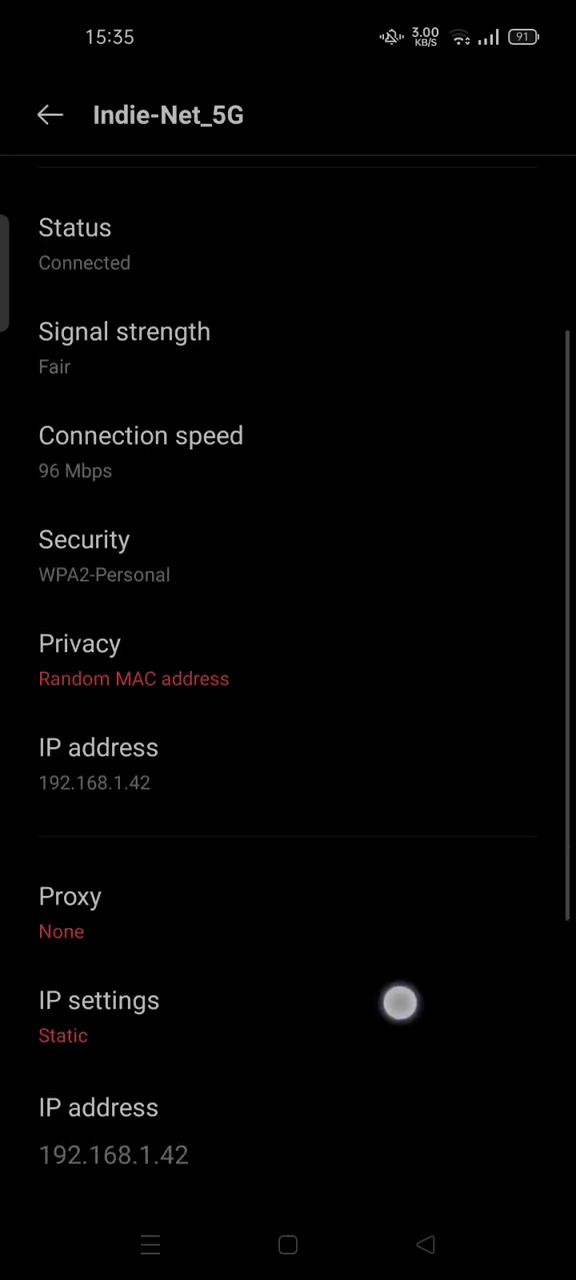
- Choose Static IP settings, keeping address 192.168.1.42, and review the details
{"action": "left_click", "coordinate": [104, 728]}
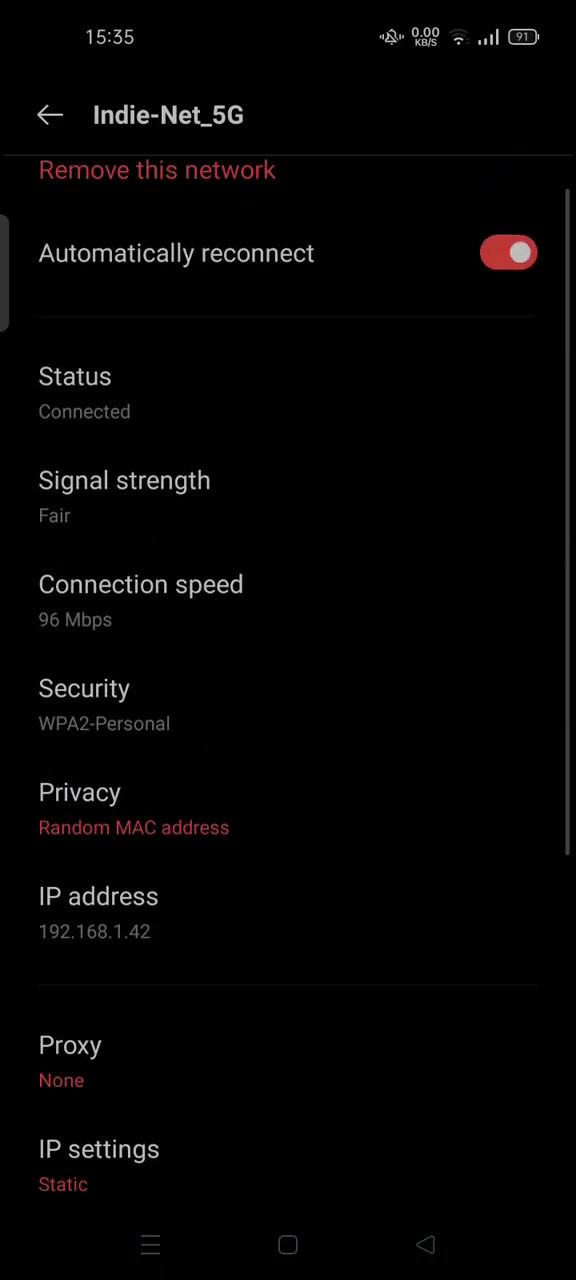
{"action": "scroll", "scroll_direction": "up", "scroll_amount": 3}
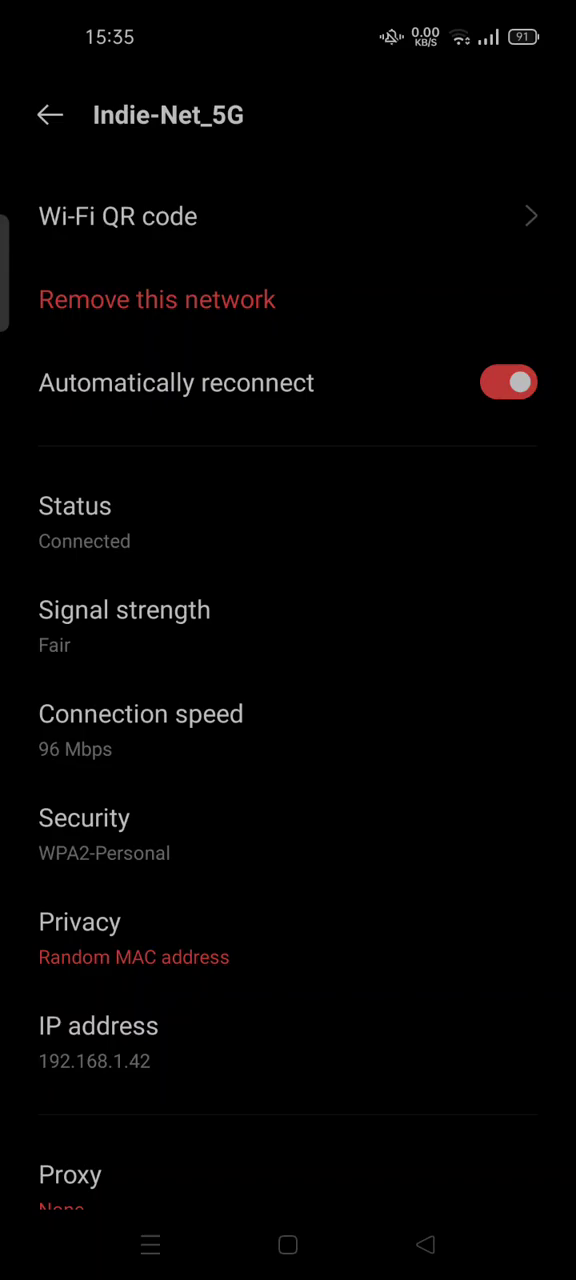